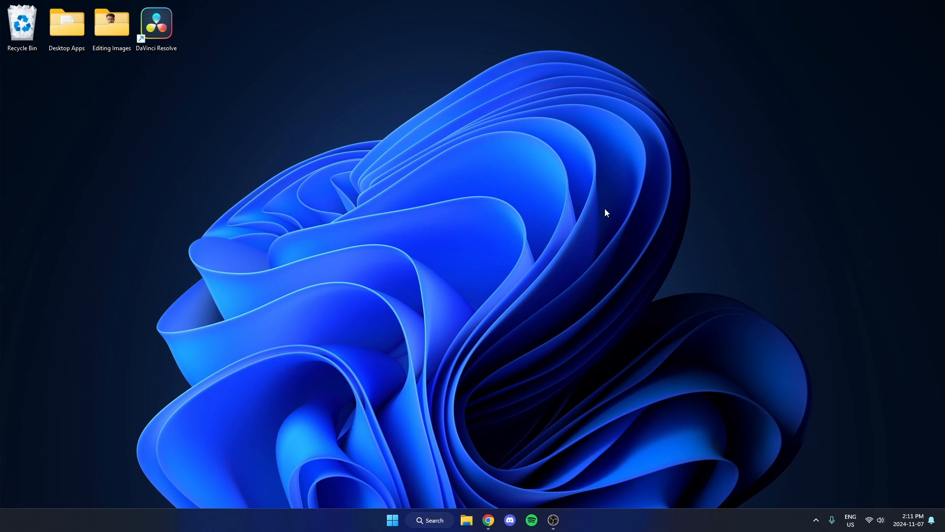
{"action": "mouse_move", "coordinate": [541, 466]}
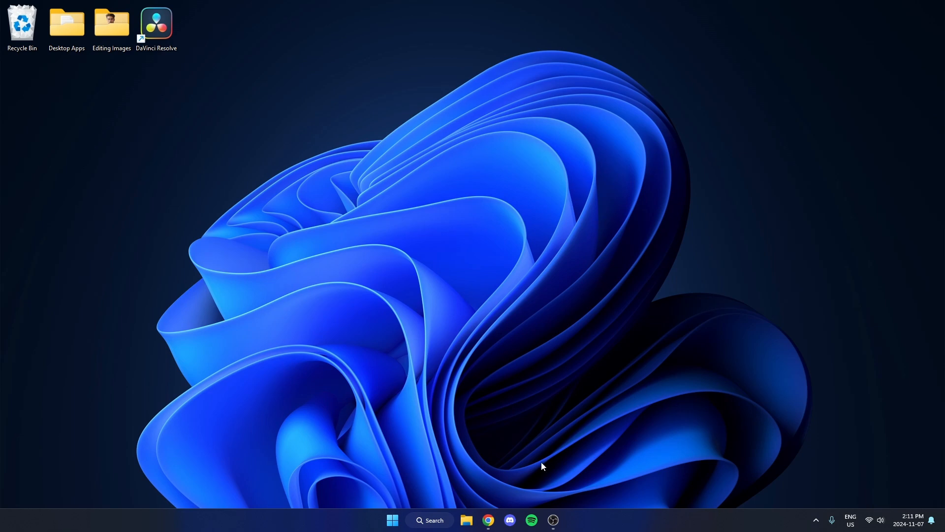
Step: Start downloading the Google Play Games beta installer from the Play Games page in Chrome
{"action": "left_click", "coordinate": [489, 520]}
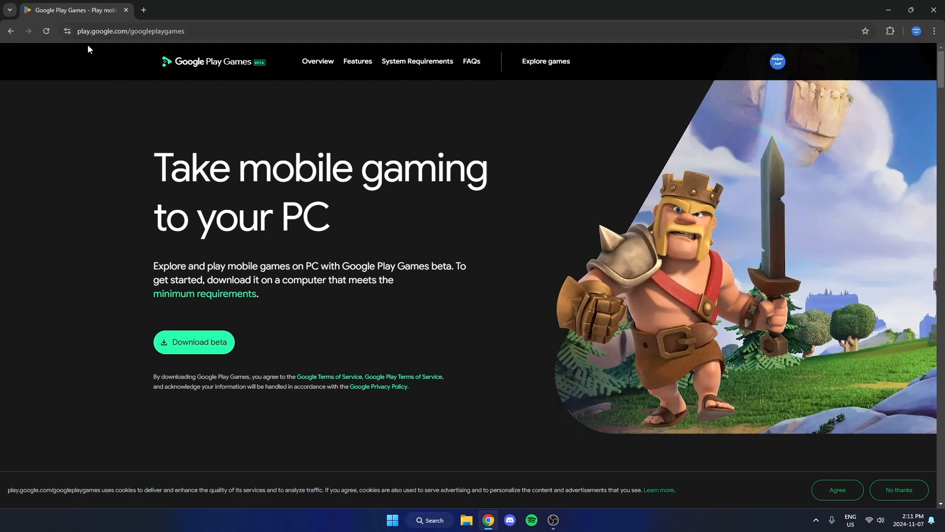
{"action": "mouse_move", "coordinate": [112, 50]}
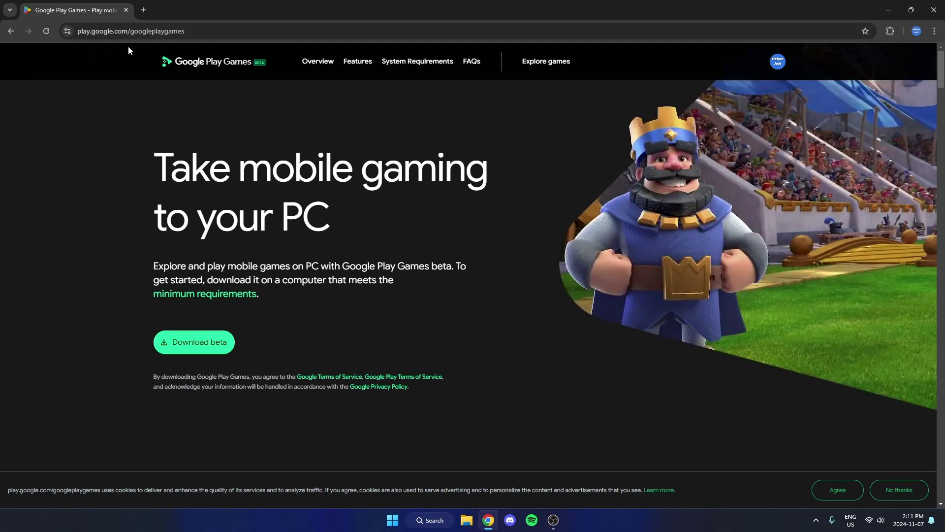
{"action": "mouse_move", "coordinate": [127, 47]}
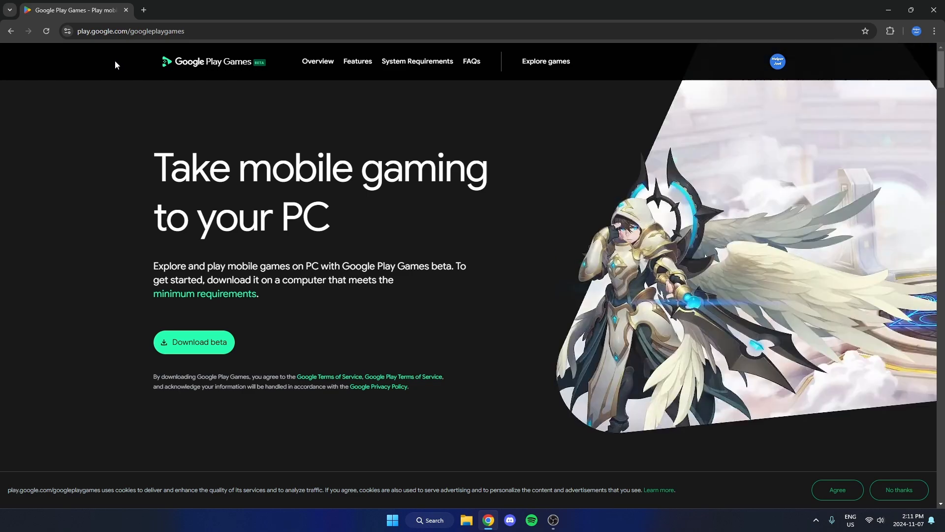
{"action": "mouse_move", "coordinate": [461, 310]}
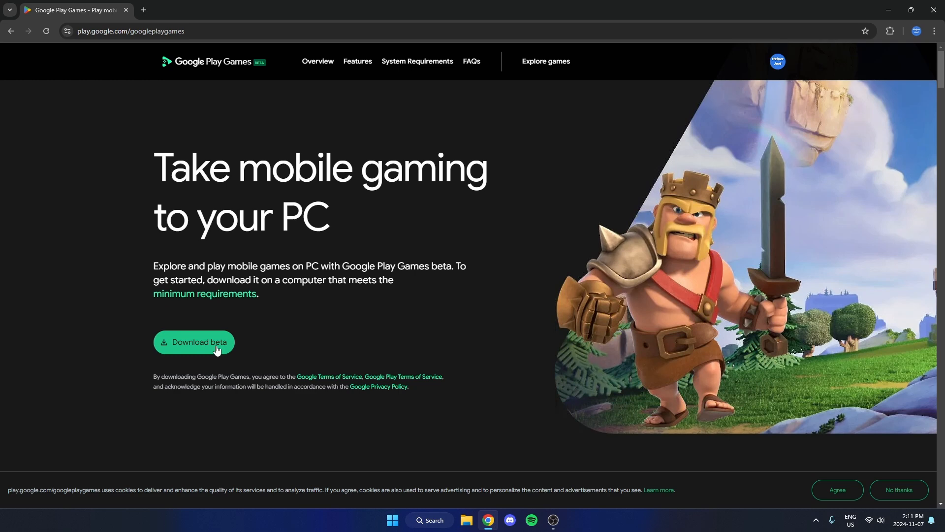
{"action": "left_click", "coordinate": [194, 342]}
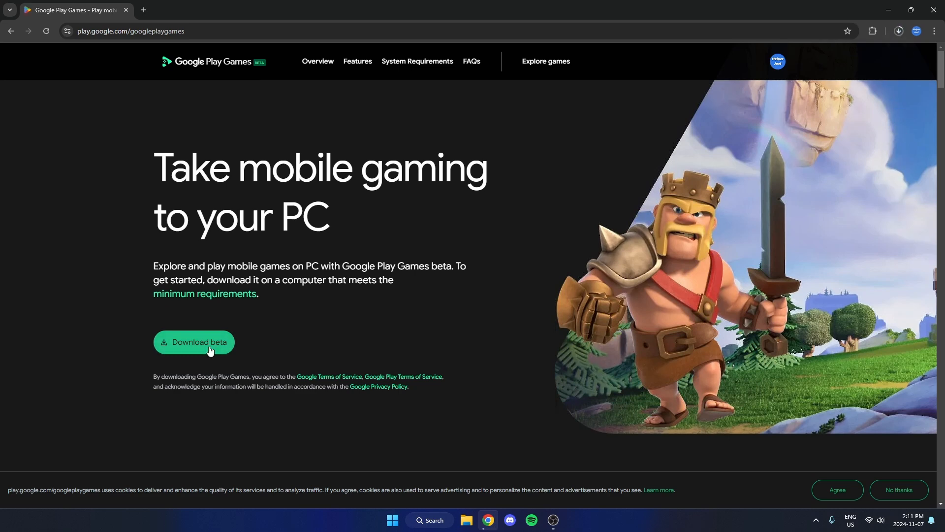
Step: Run the downloaded installer and install Google Play Games to the default C:\Program Files\Google\Play Games
{"action": "left_click", "coordinate": [194, 343]}
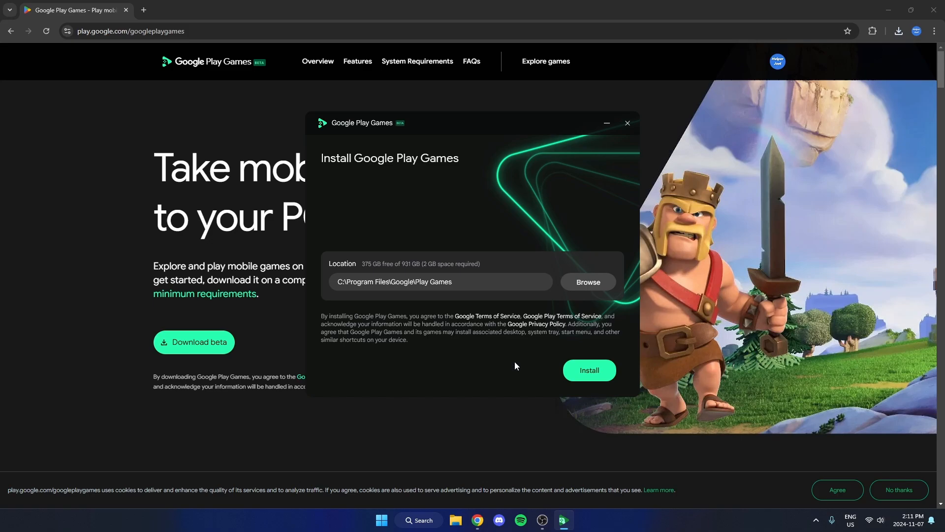
{"action": "left_click", "coordinate": [589, 370]}
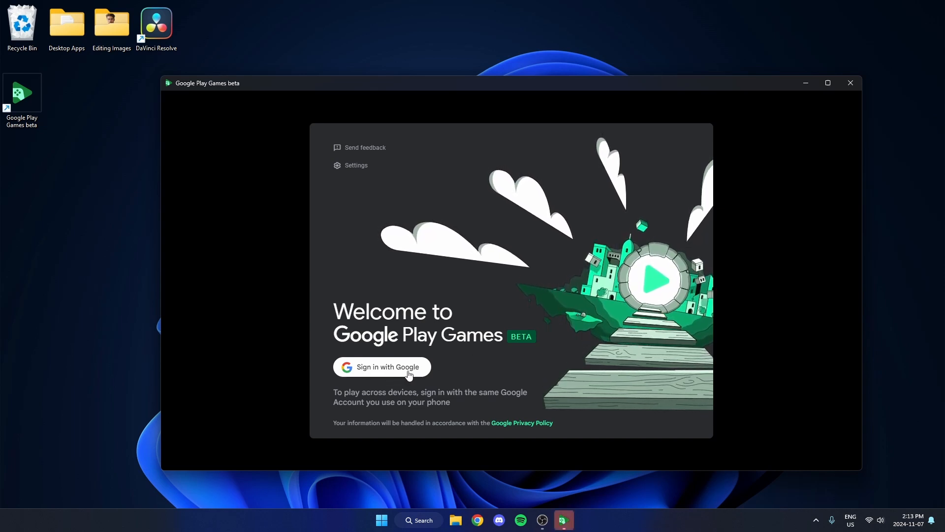
Step: Sign in with a Google account, accept the suggested profile and finish setup with usage-data sharing on
{"action": "left_click", "coordinate": [382, 366]}
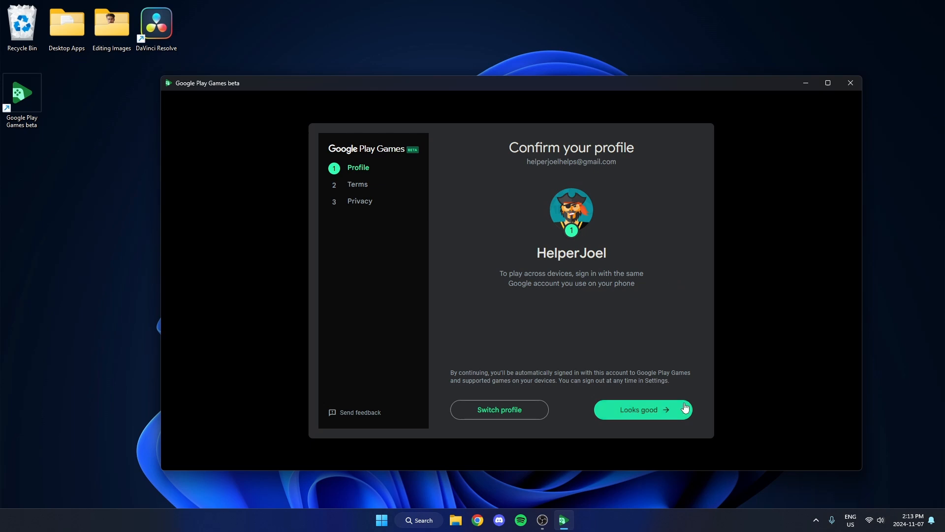
{"action": "left_click", "coordinate": [641, 408]}
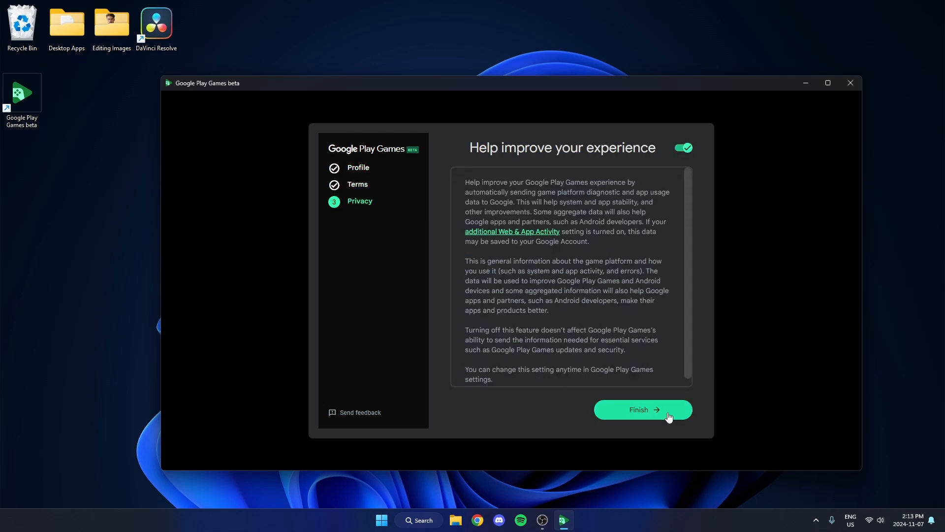
{"action": "left_click", "coordinate": [642, 410]}
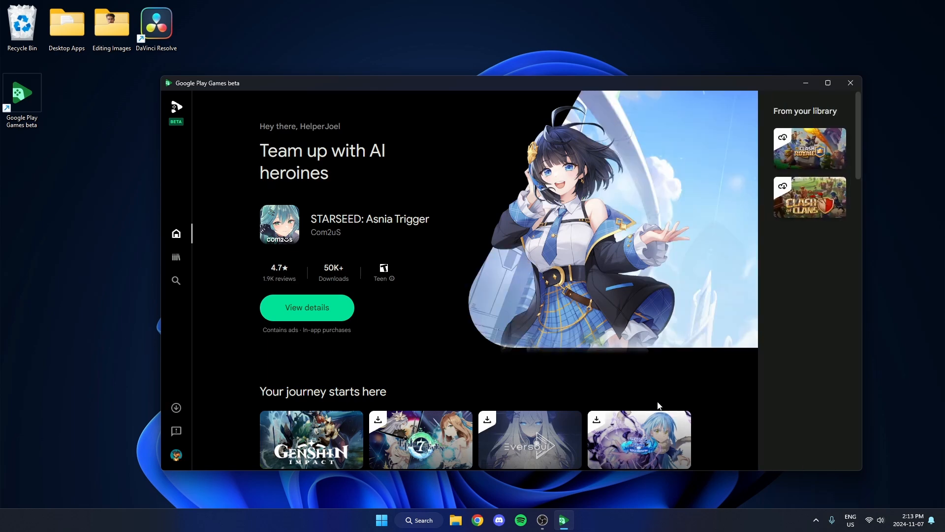
{"action": "mouse_move", "coordinate": [175, 280]}
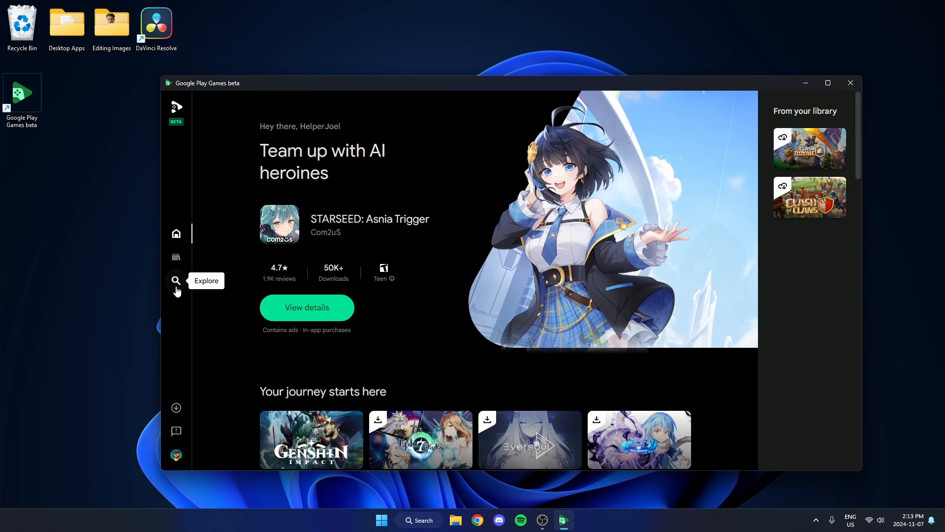
Step: Search Explore for 'mobile legends' and go to the Mobile Legends: Bang Bang details page
{"action": "left_click", "coordinate": [175, 279]}
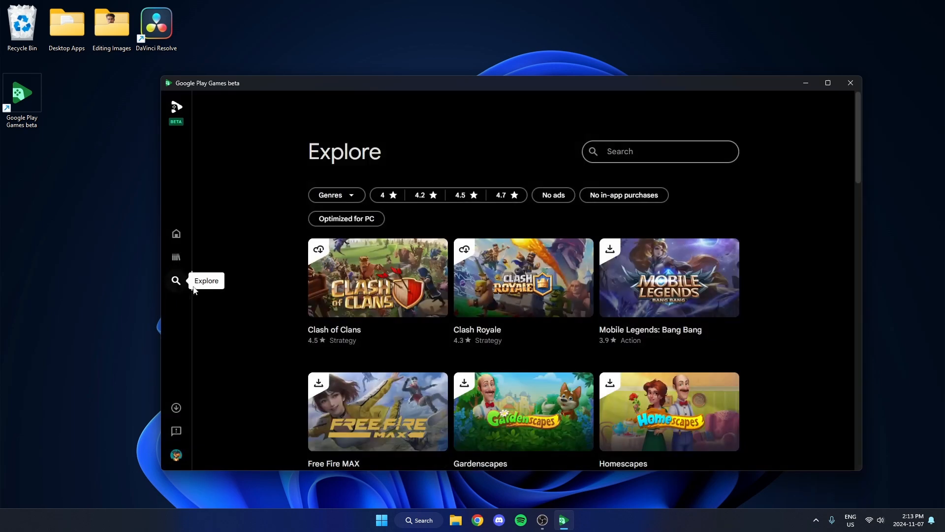
{"action": "left_click", "coordinate": [669, 152]}
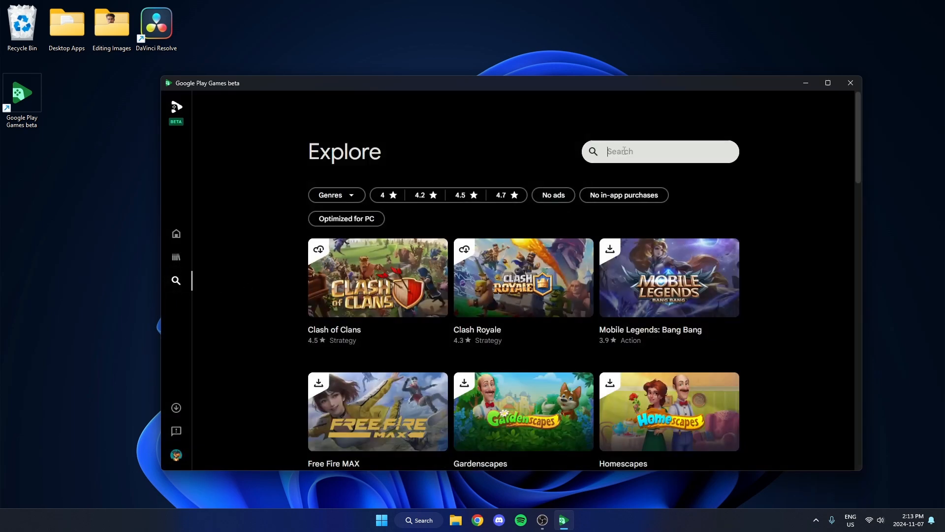
{"action": "type", "text": "mobile legends"}
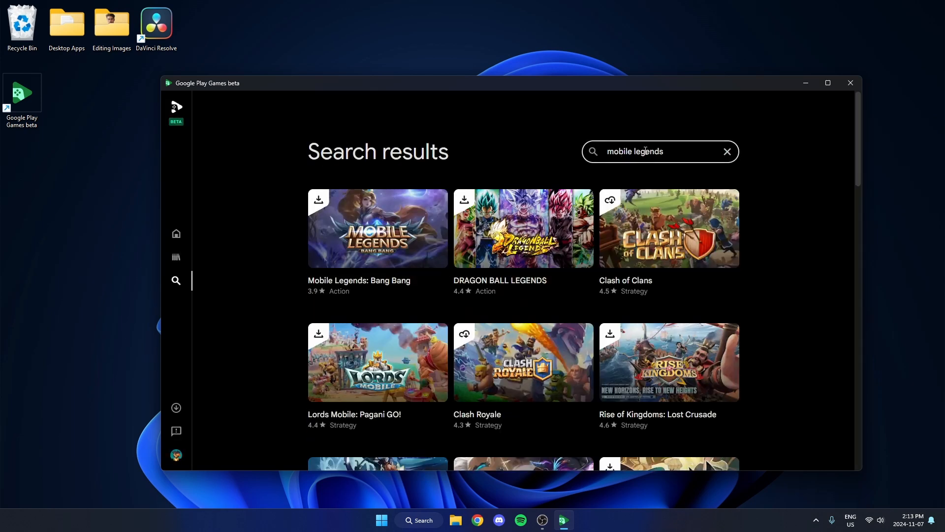
{"action": "mouse_move", "coordinate": [382, 241]}
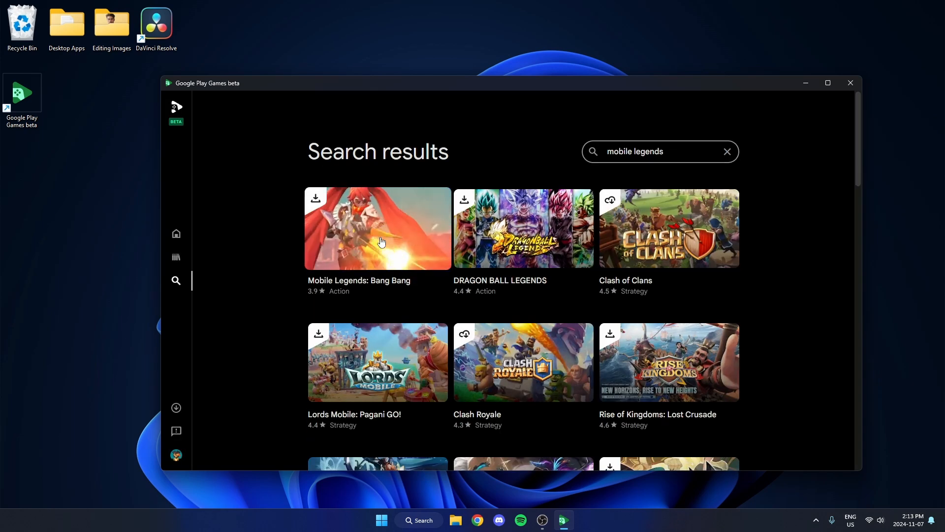
{"action": "left_click", "coordinate": [382, 241]}
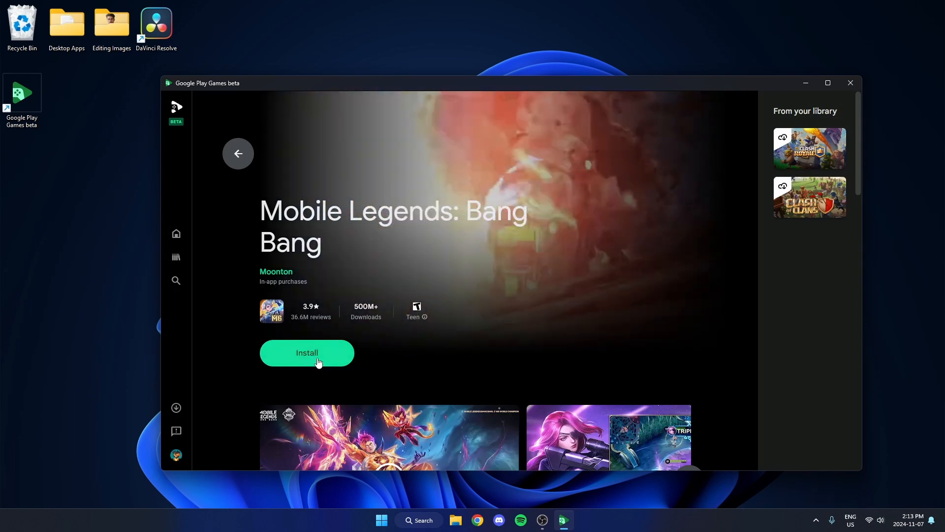
Step: Install Mobile Legends: Bang Bang without a desktop shortcut and launch it
{"action": "left_click", "coordinate": [307, 353]}
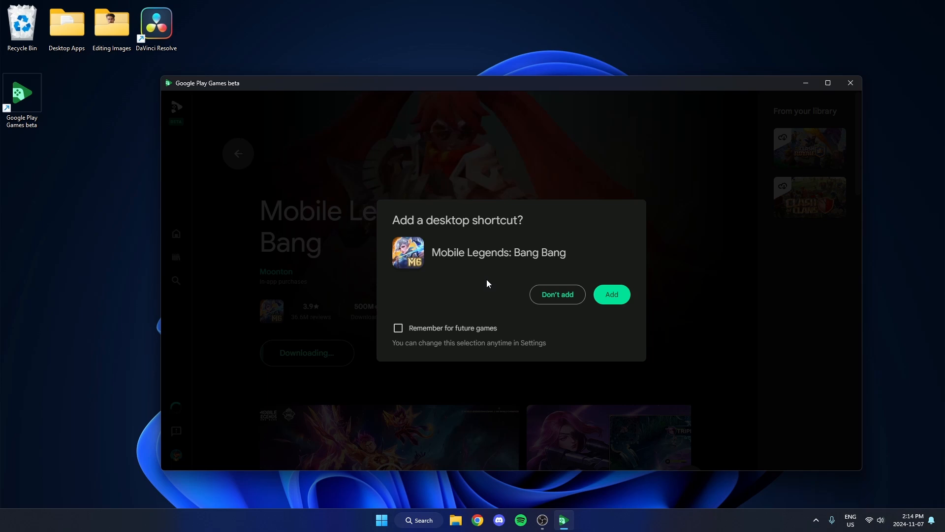
{"action": "mouse_move", "coordinate": [563, 307]}
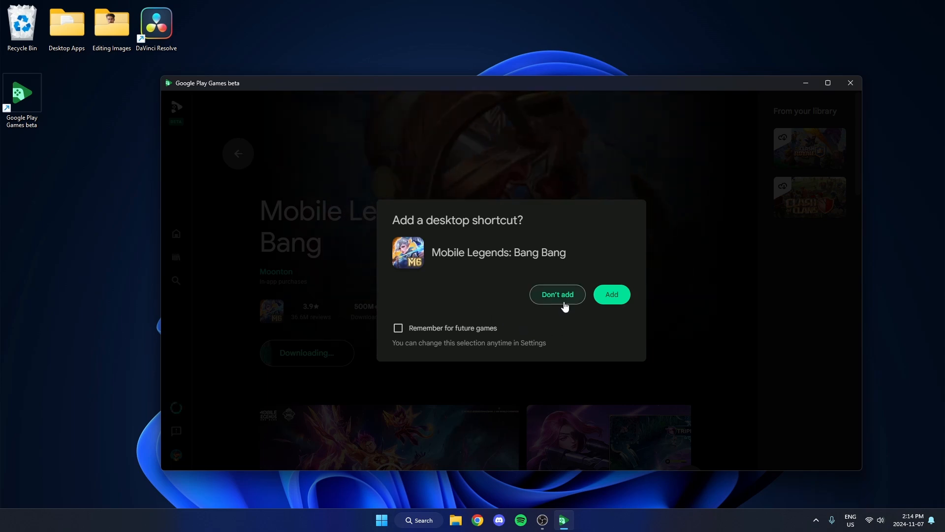
{"action": "left_click", "coordinate": [557, 294]}
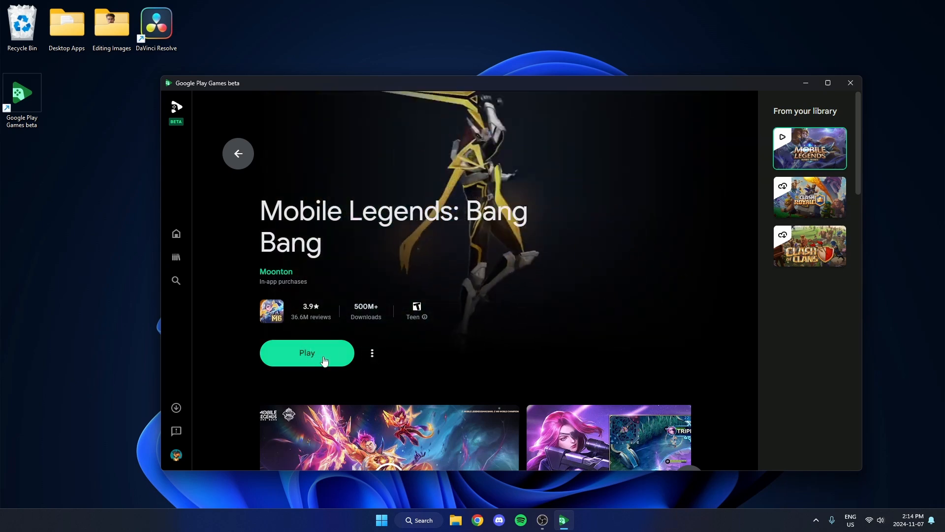
{"action": "left_click", "coordinate": [307, 352]}
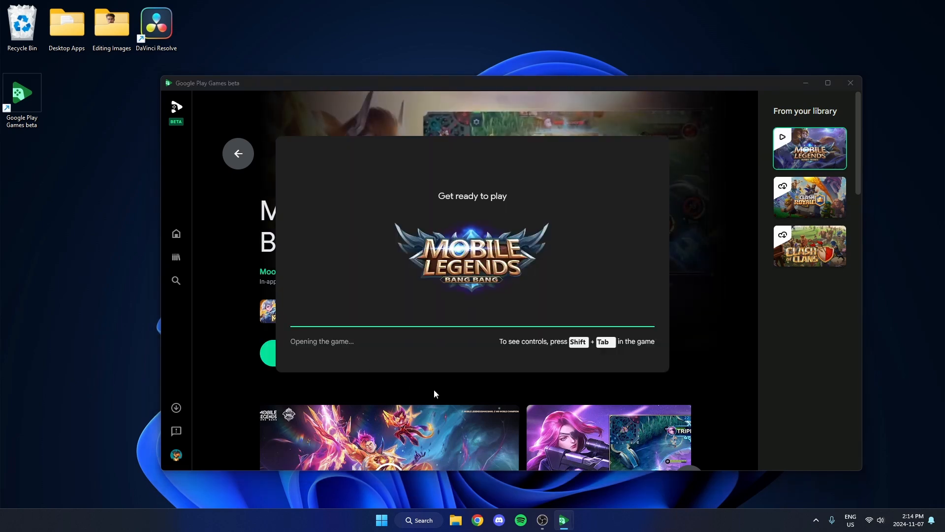